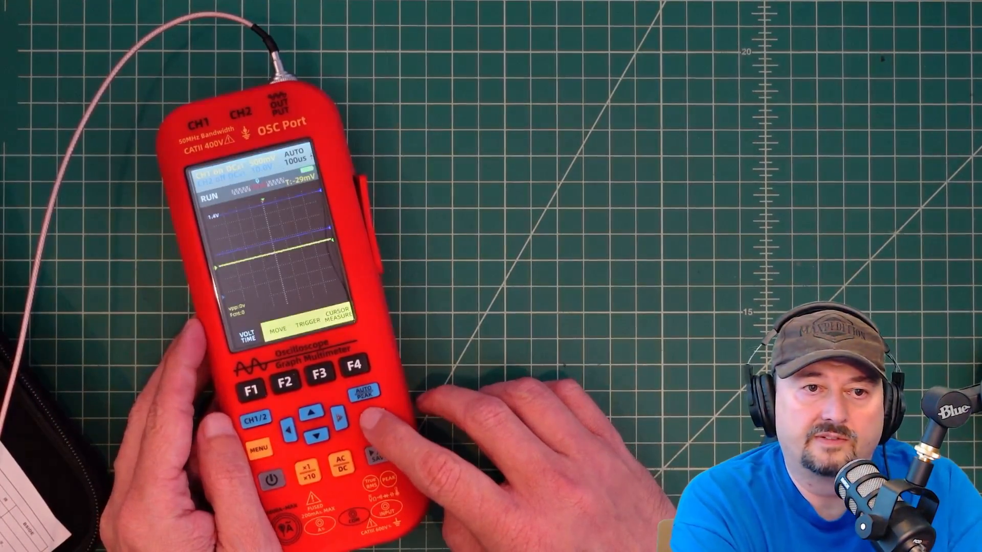
Show the generator's 1 kHz sine on the handheld scope with peak-to-peak, duty and frequency readings.
left_click(369, 392)
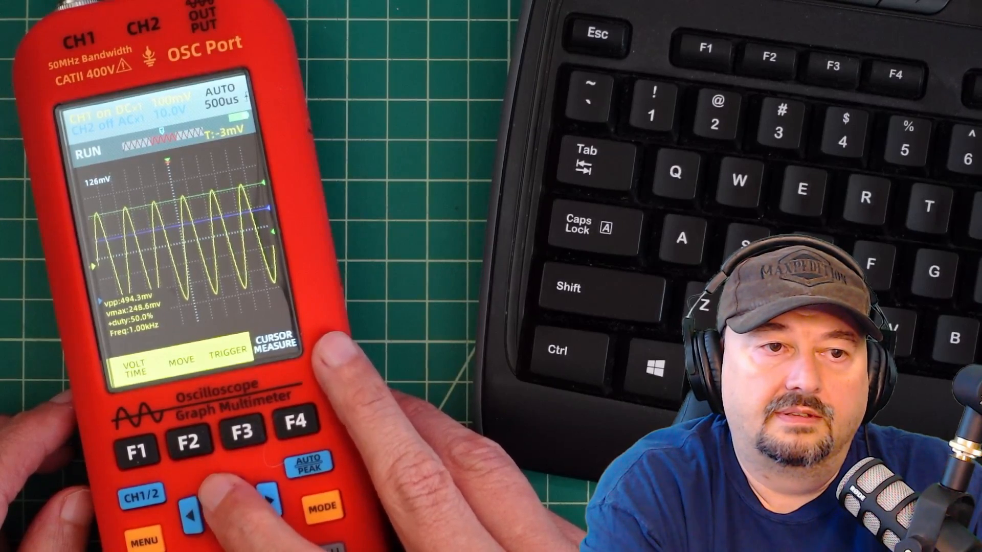
left_click(220, 502)
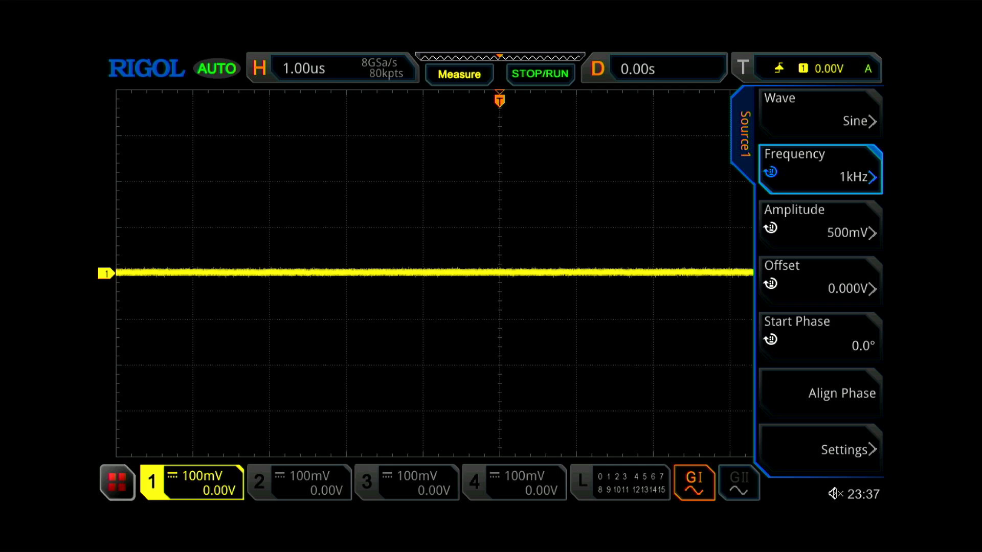
Enter a new output frequency for the generator's Source1 output.
left_click(818, 170)
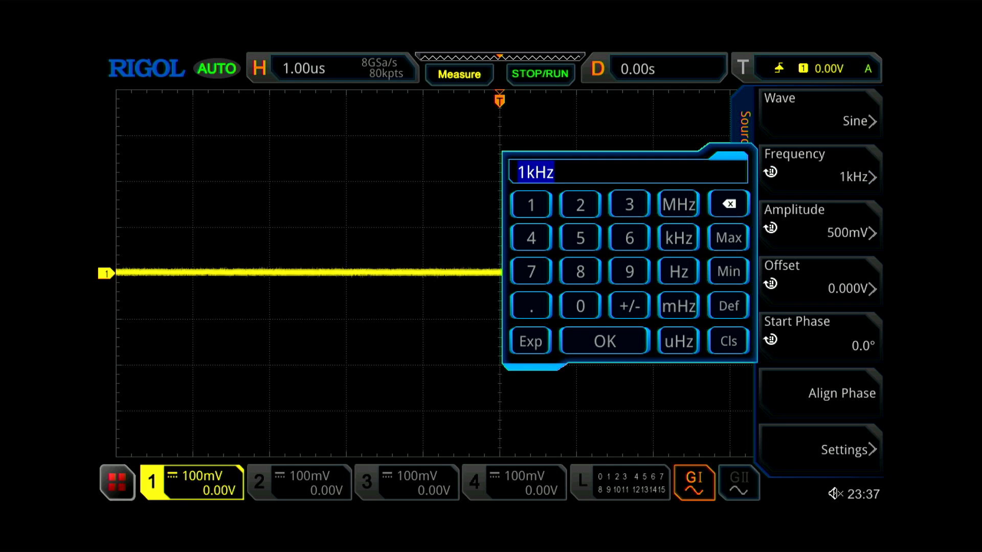
left_click(530, 204)
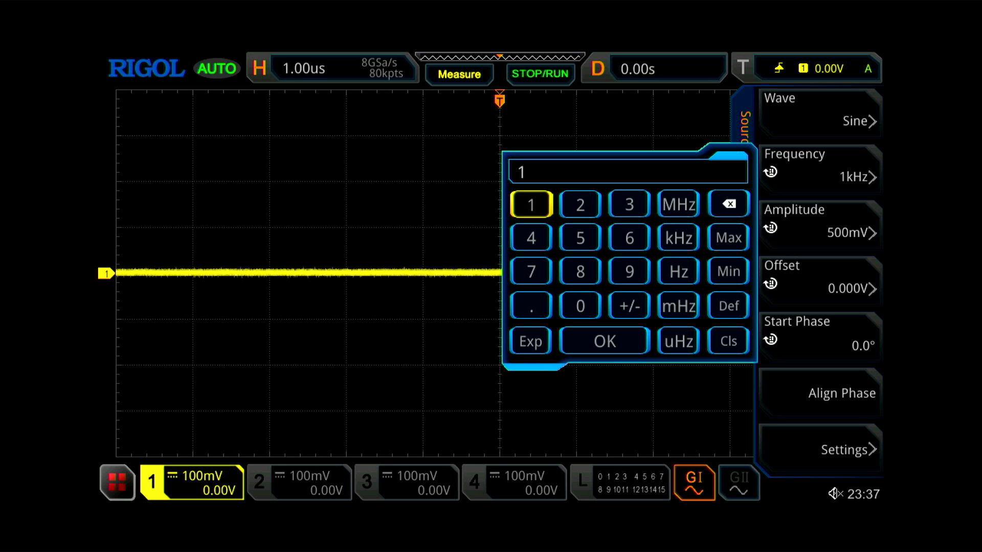
left_click(677, 204)
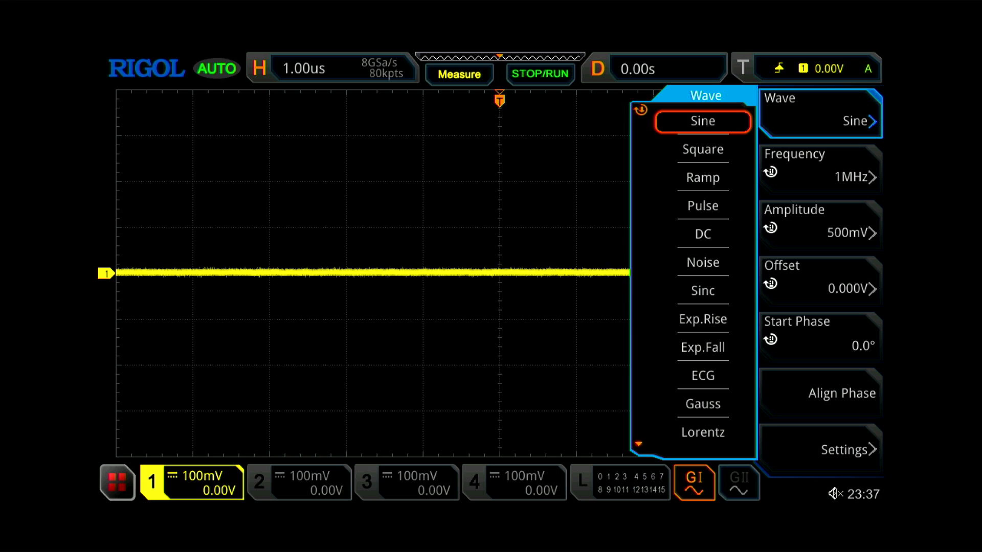
Select the Ramp waveform and confirm a 500 mV amplitude.
left_click(703, 233)
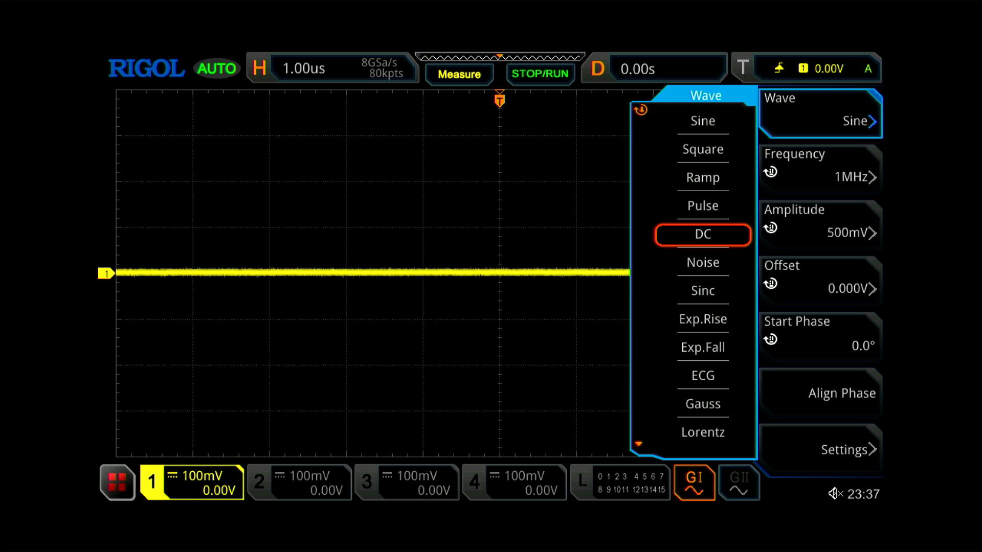
left_click(701, 178)
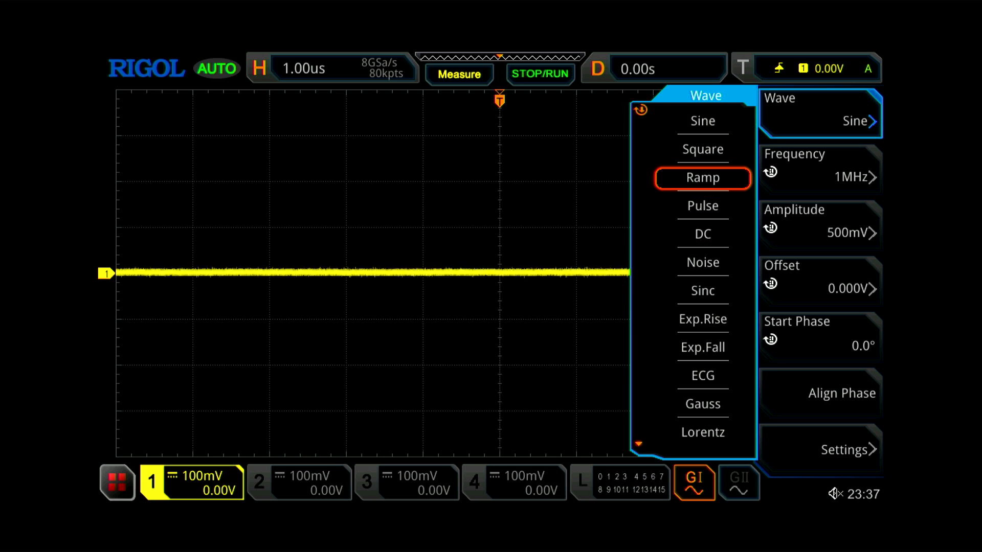
left_click(703, 178)
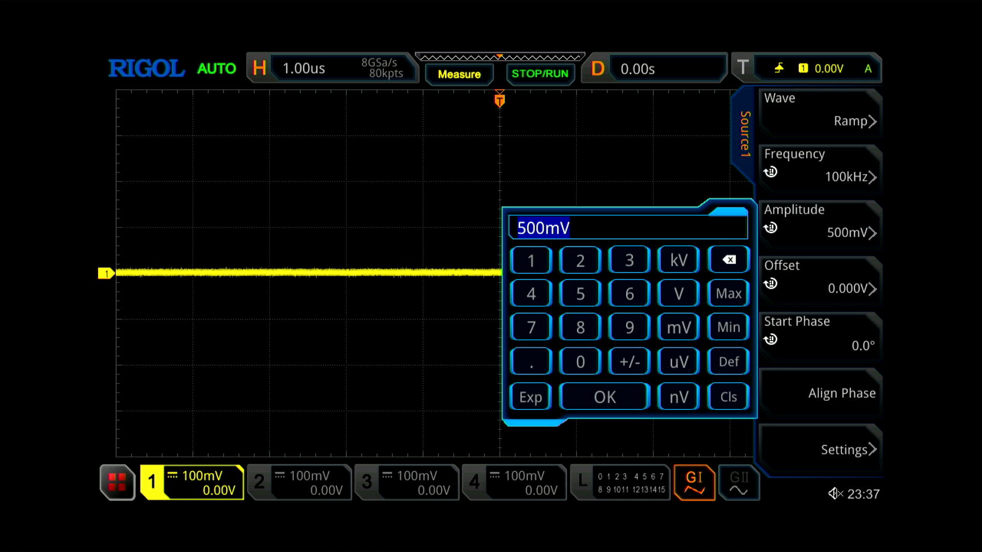
left_click(530, 260)
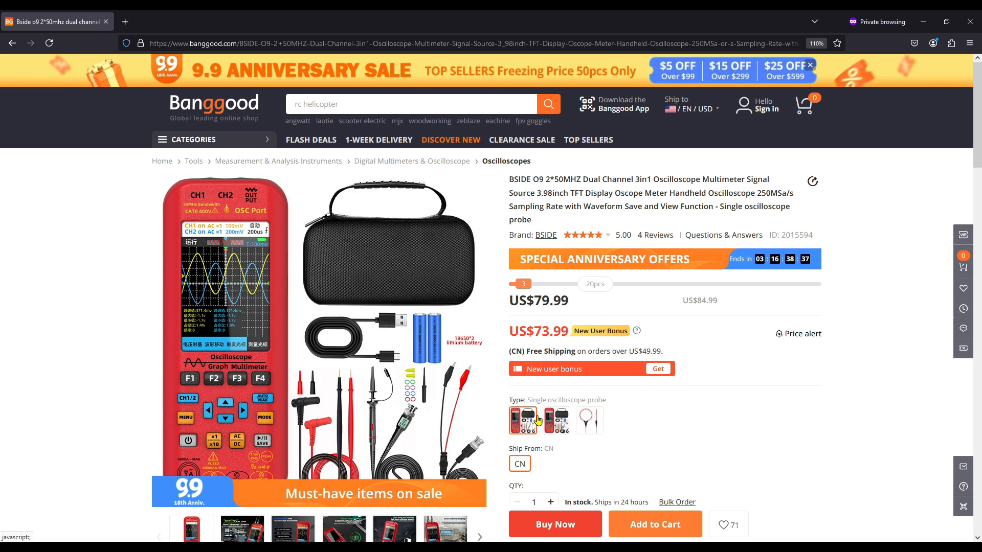
Pick the Dual oscilloscope probe option (US$79.99) and view specs, silicone sheath, and dual-channel photos.
left_click(555, 420)
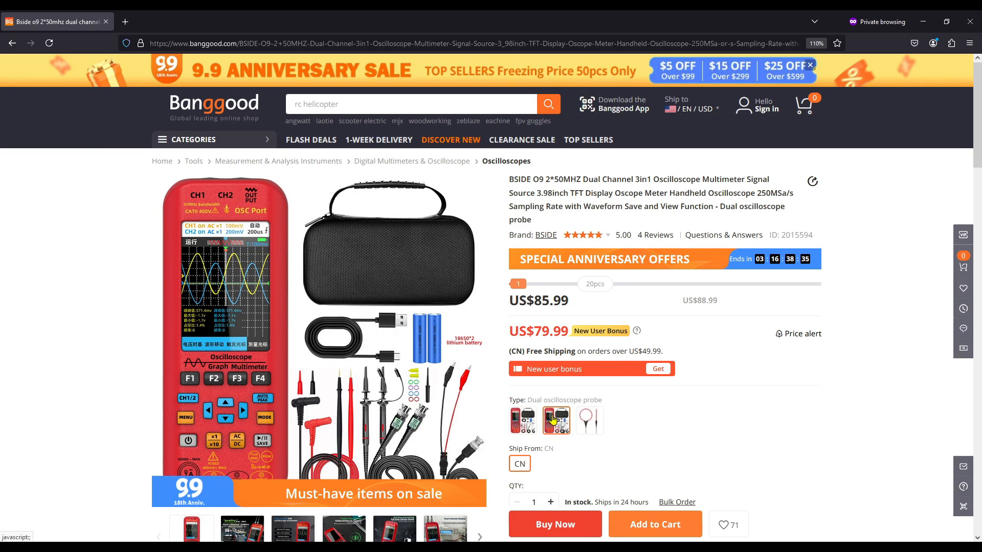
left_click(588, 419)
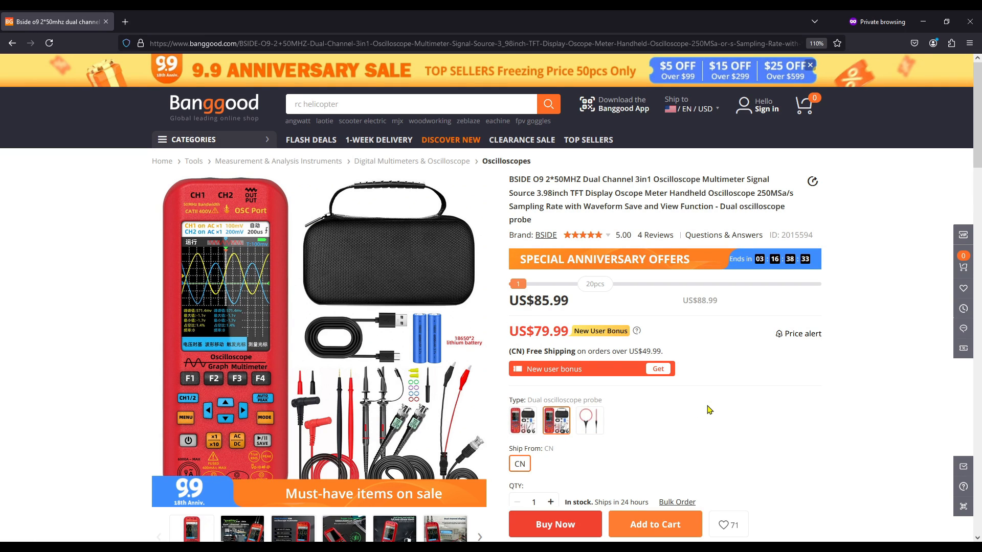
mouse_move(758, 407)
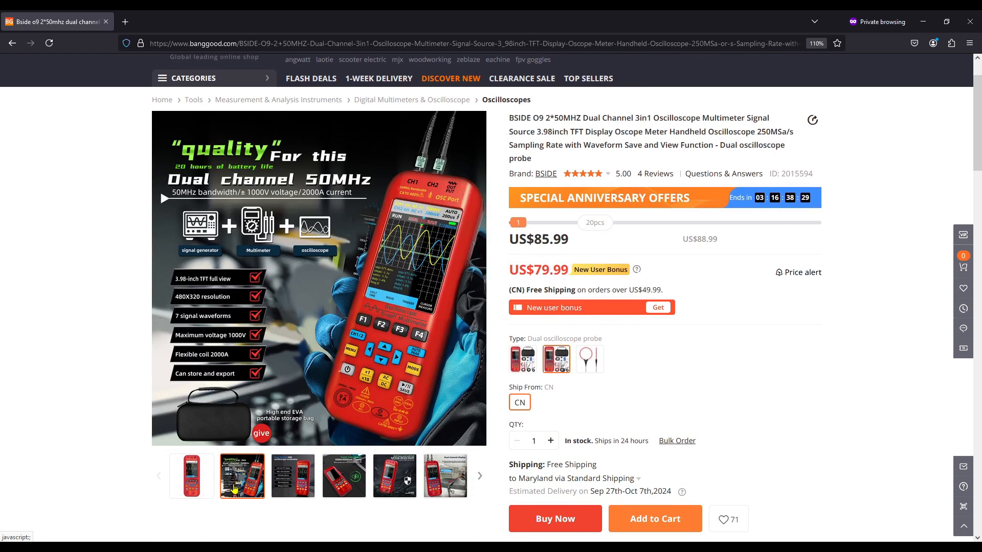
left_click(292, 476)
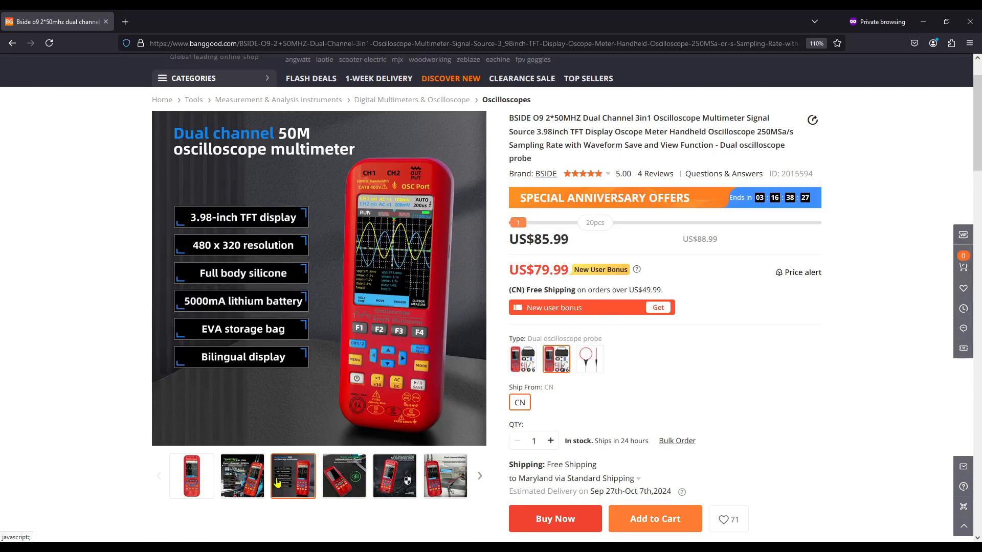
left_click(394, 475)
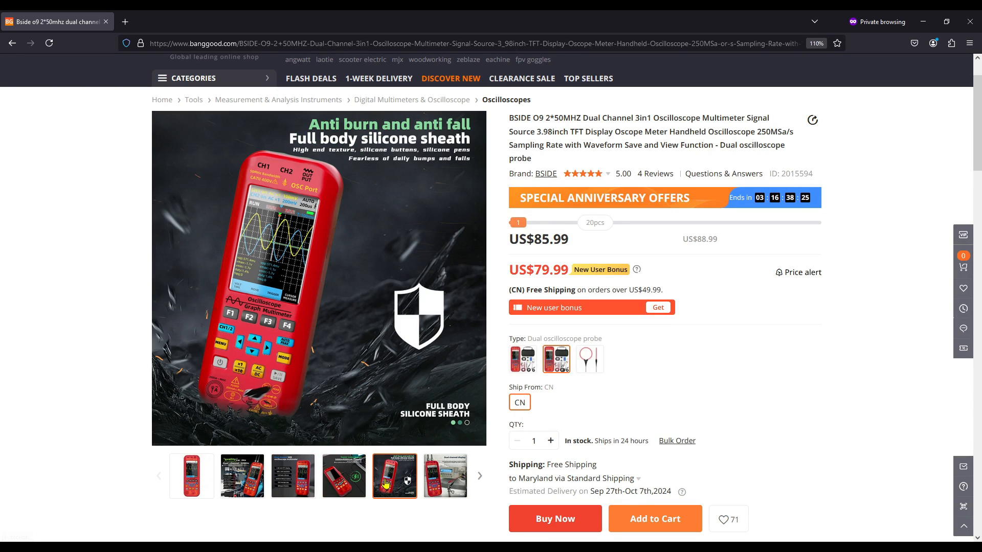
left_click(445, 476)
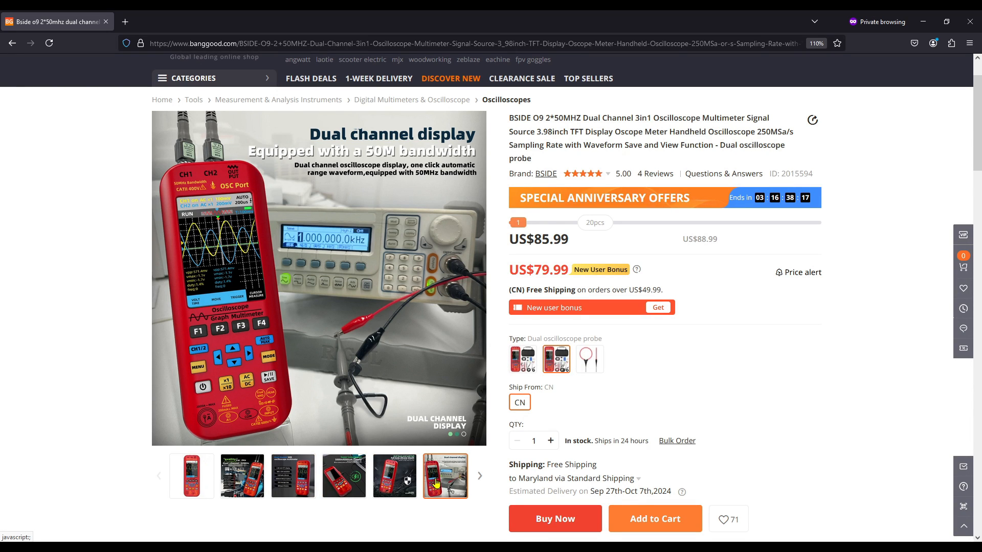